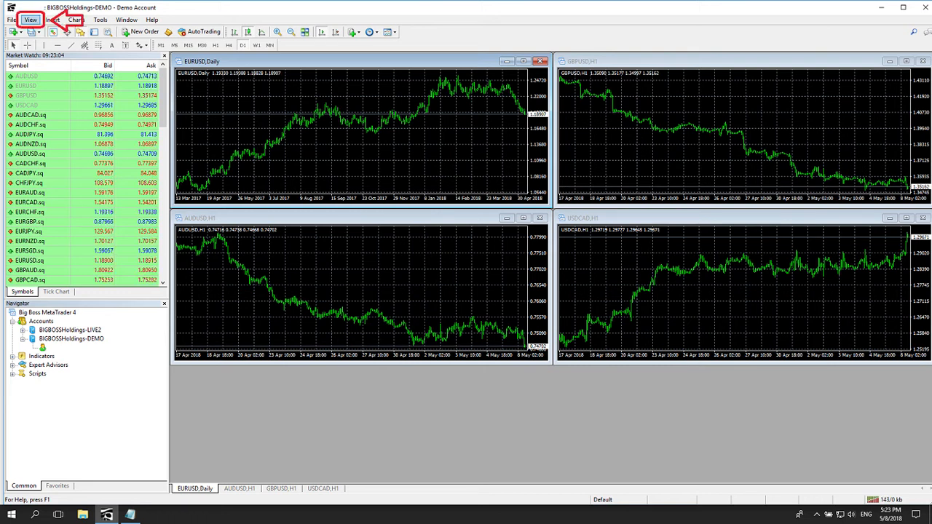
Show the Terminal panel from the View menu so the Trade tab's balance, equity and margin appear
click(30, 21)
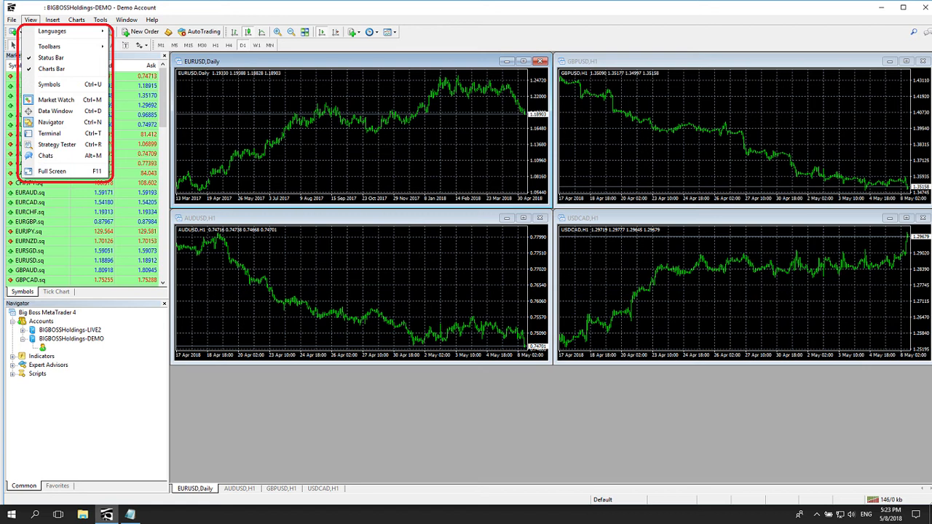
mouse_move(49, 134)
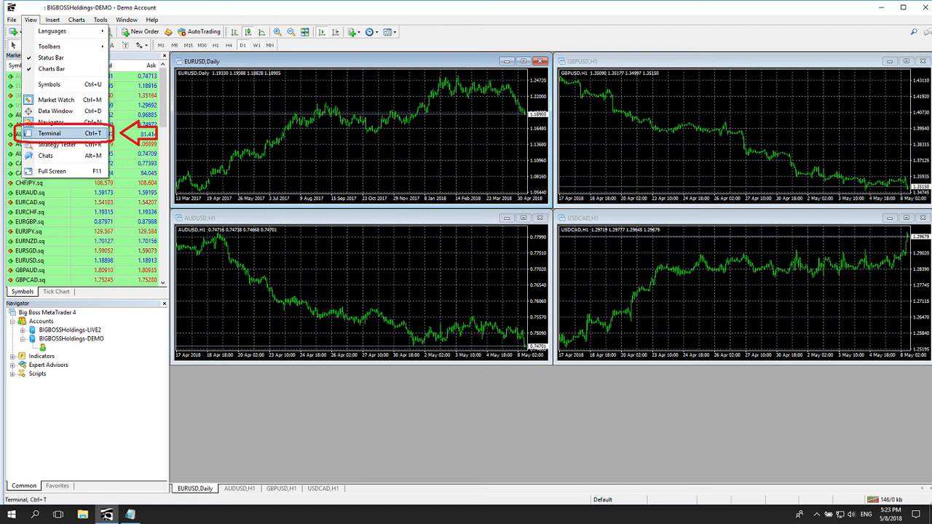
click(50, 133)
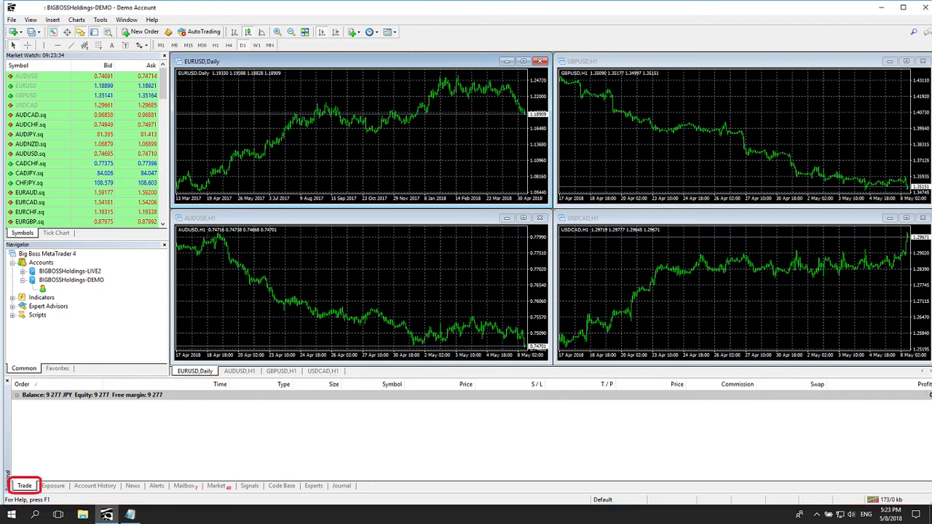
click(95, 486)
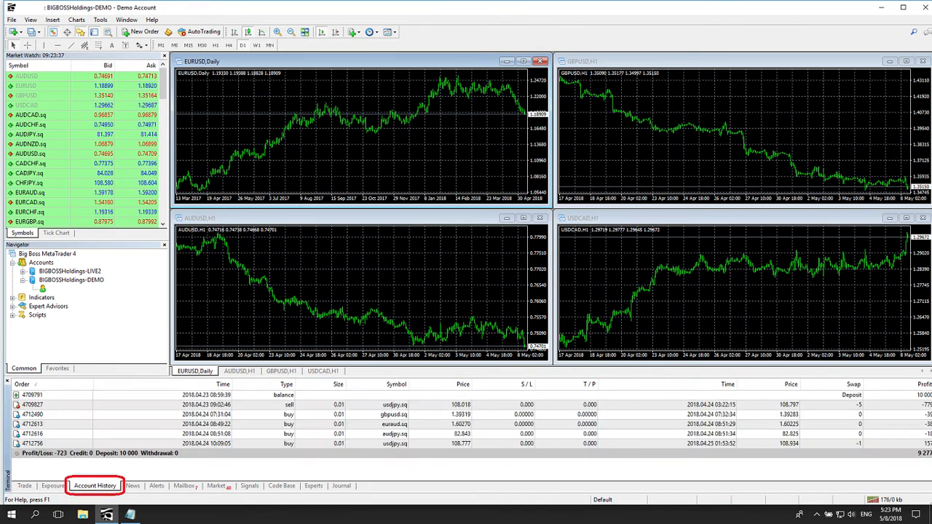
click(157, 487)
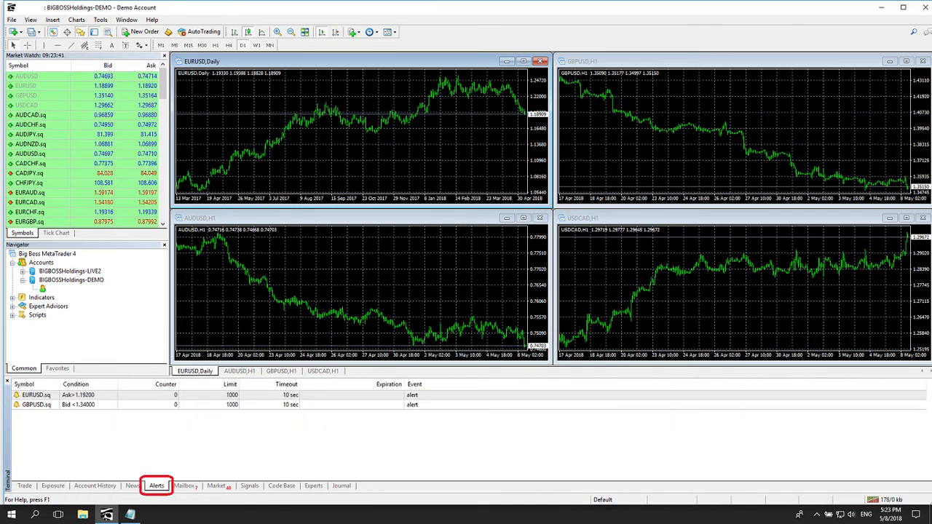
click(216, 487)
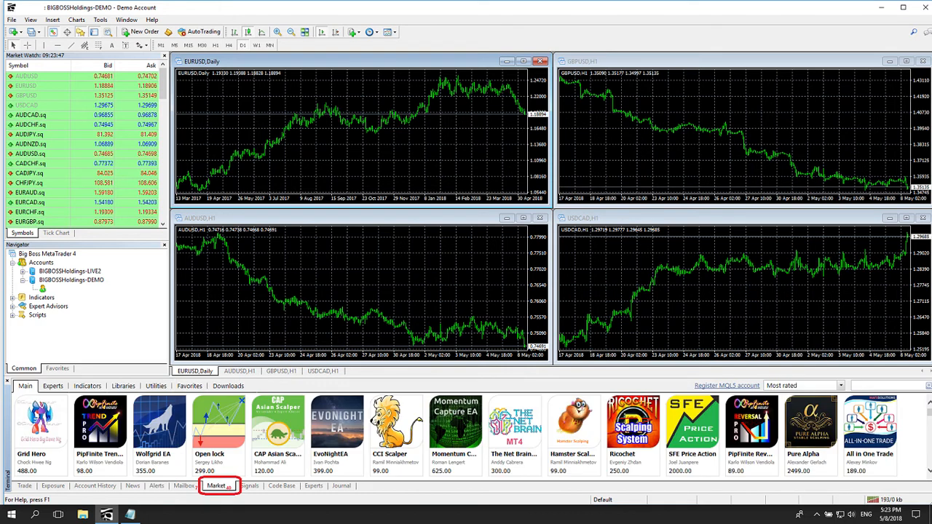
click(341, 486)
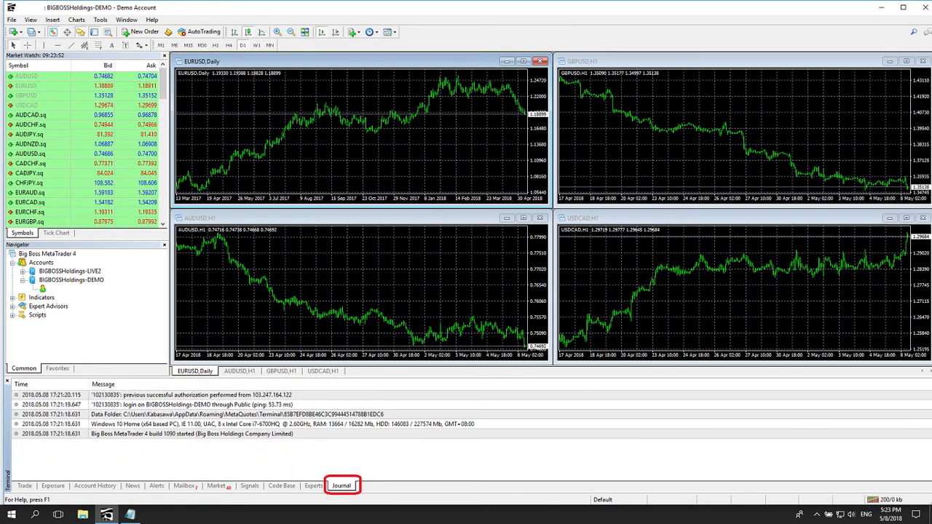
click(23, 486)
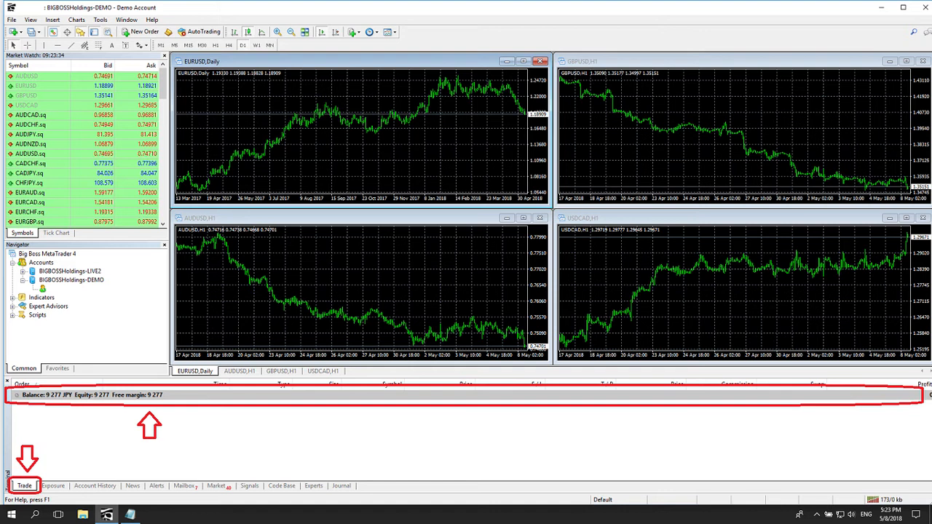
View the Account History of past trades, then the EURUSD and GBPUSD price alerts
click(94, 487)
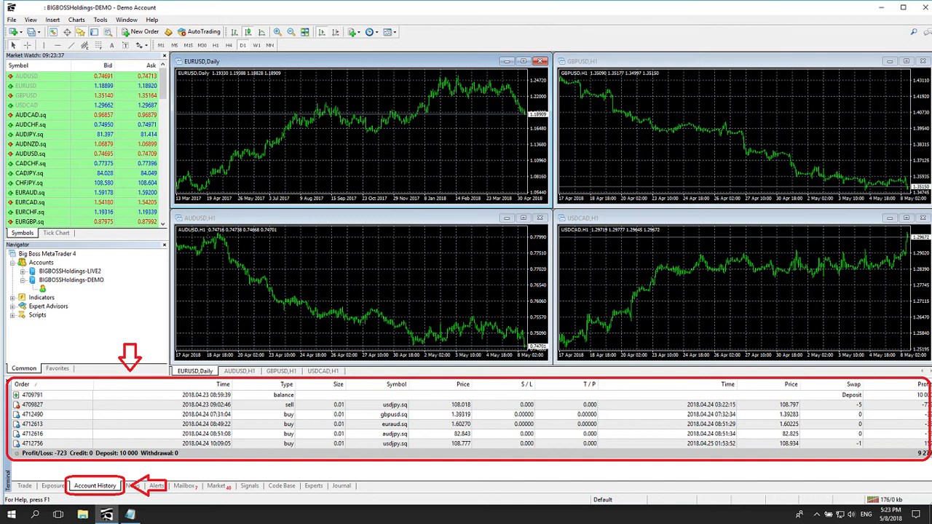
click(158, 487)
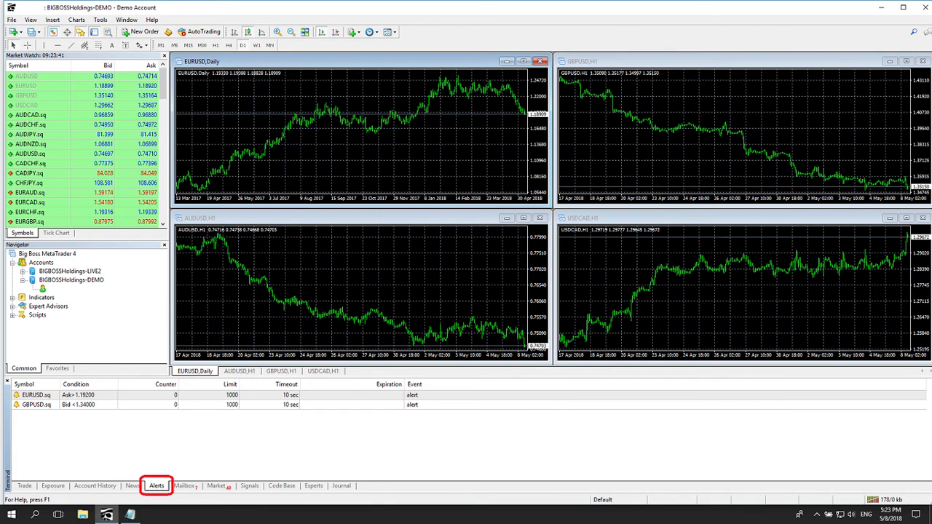
Browse the Market's Experts and Indicators listings, then show the Journal log of startup messages
click(157, 486)
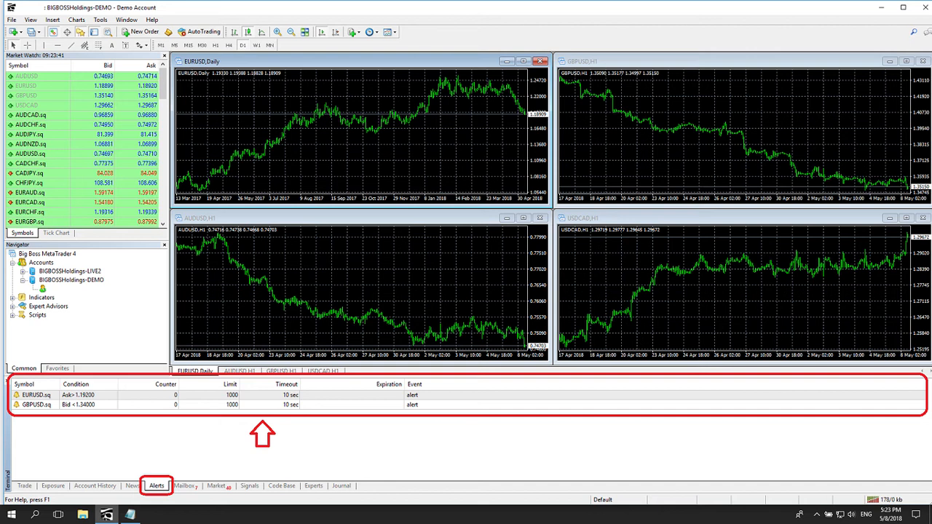
click(216, 486)
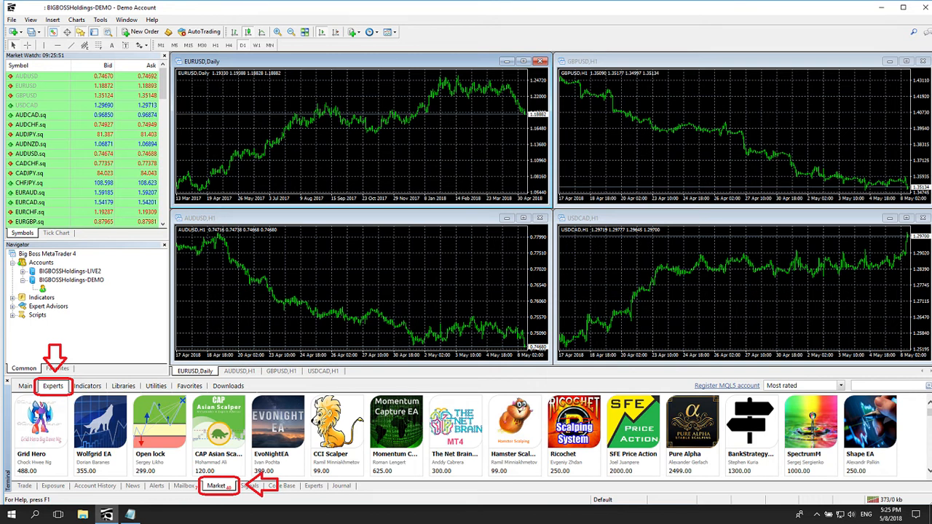
click(87, 386)
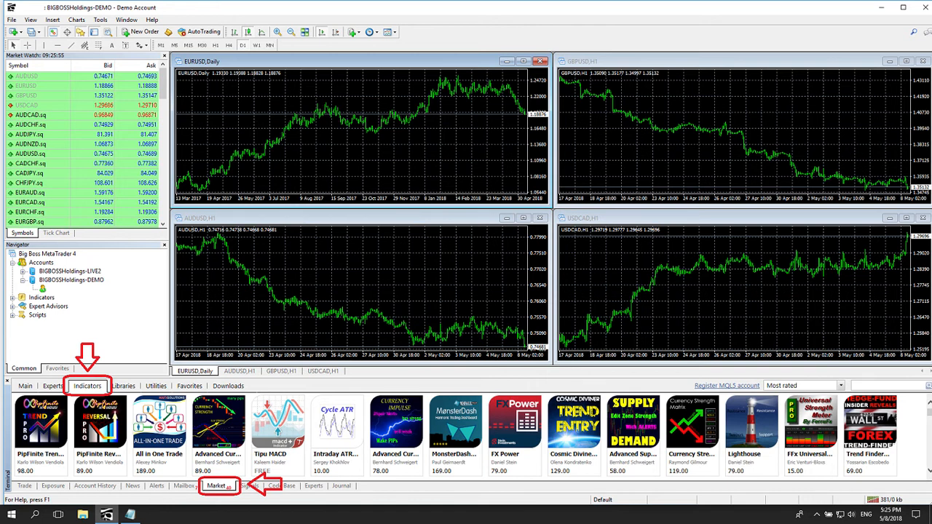
click(340, 487)
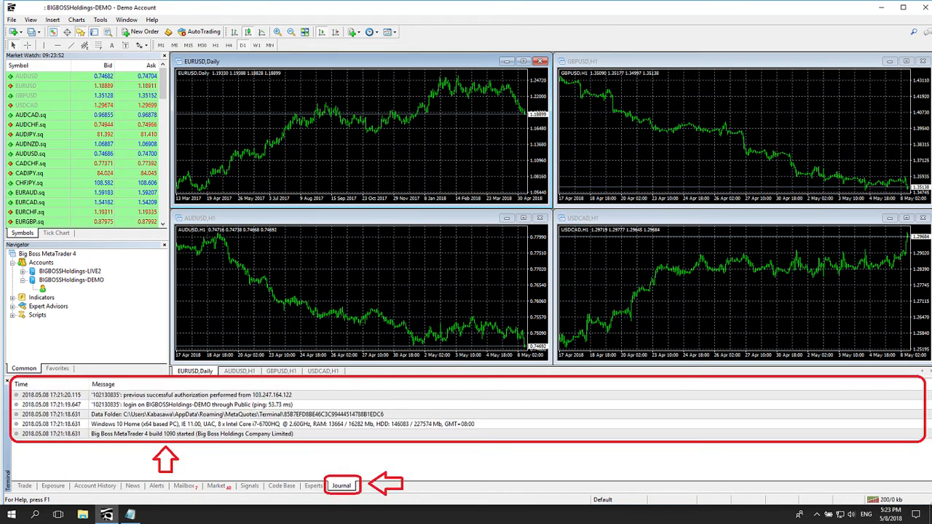